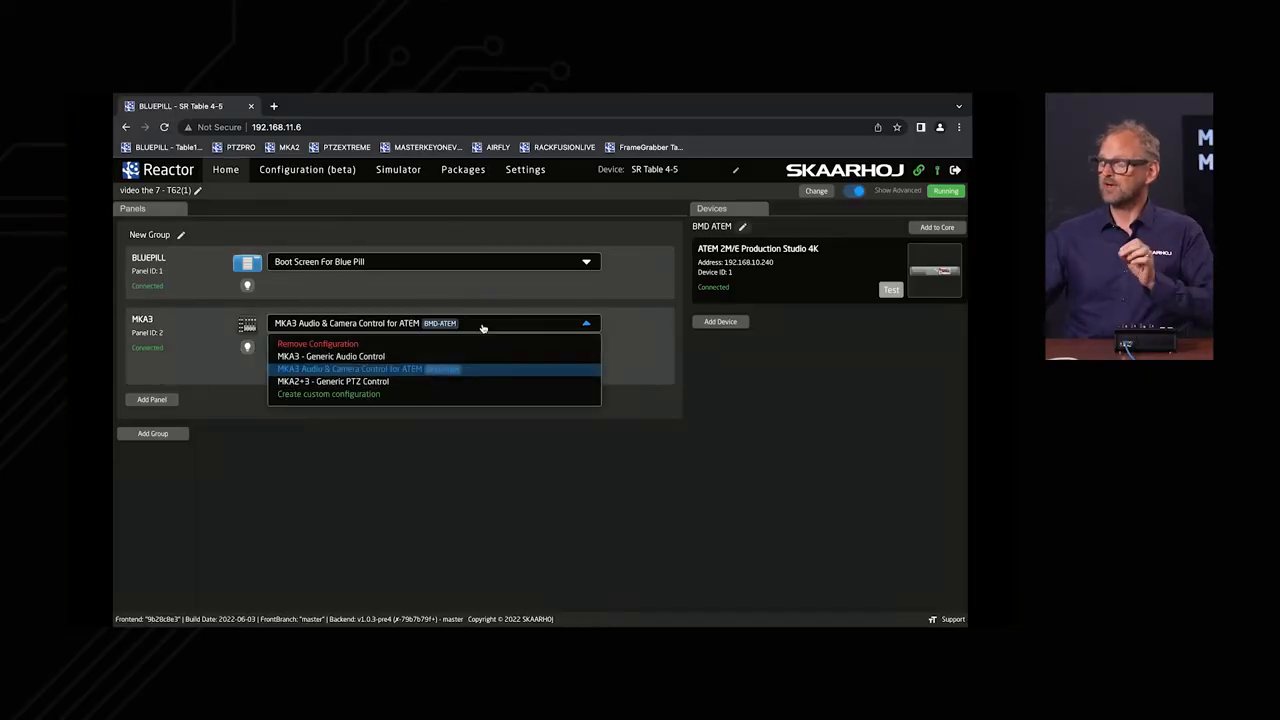
pyautogui.moveTo(378, 376)
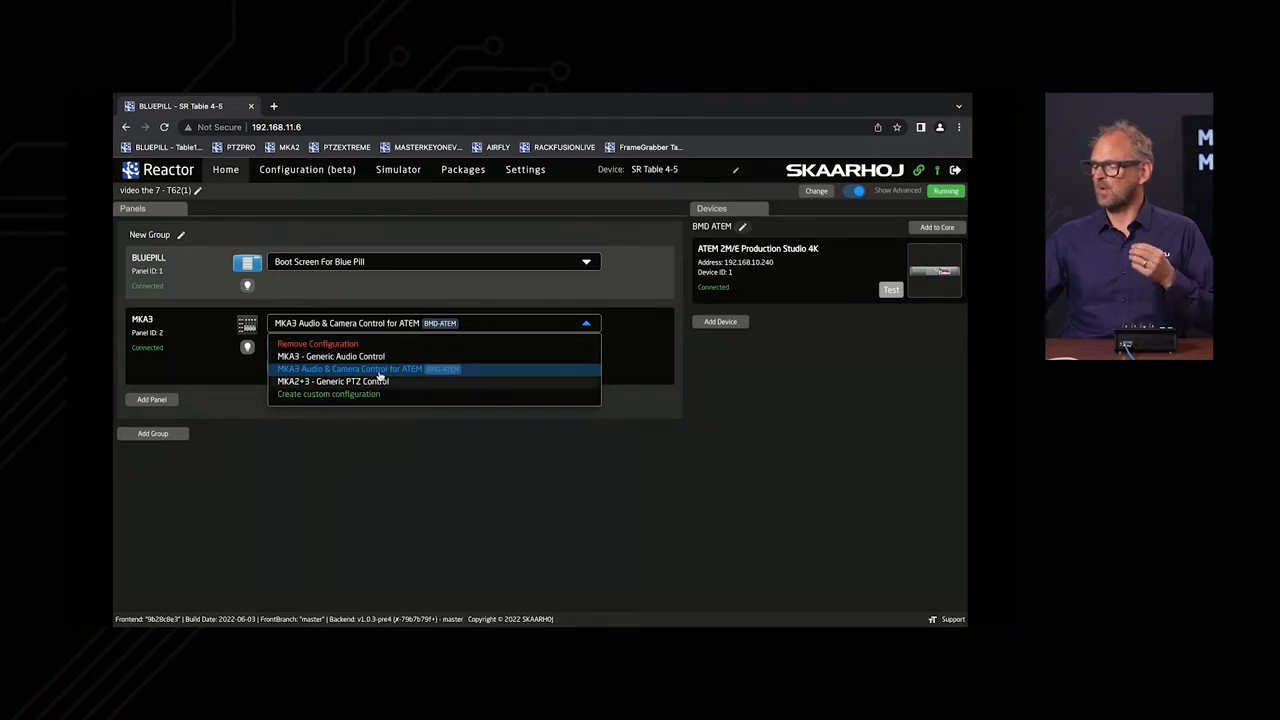